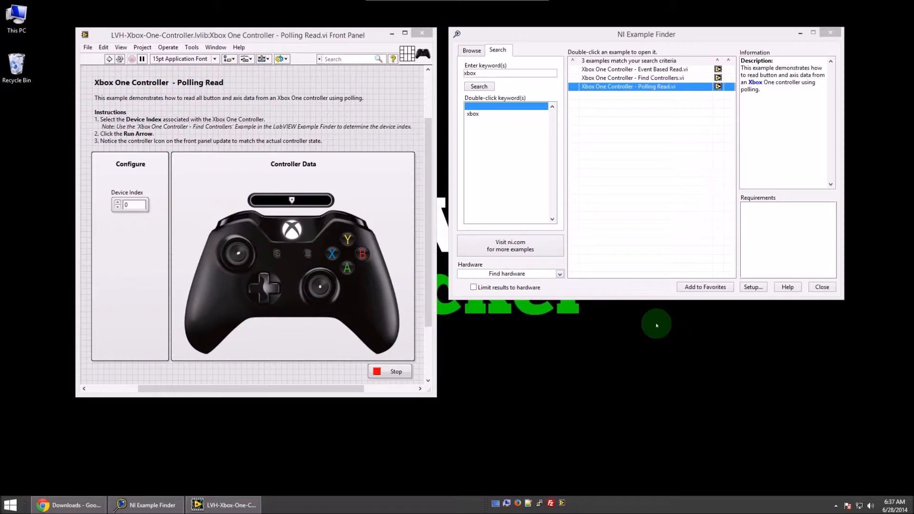
mouse_move(335, 129)
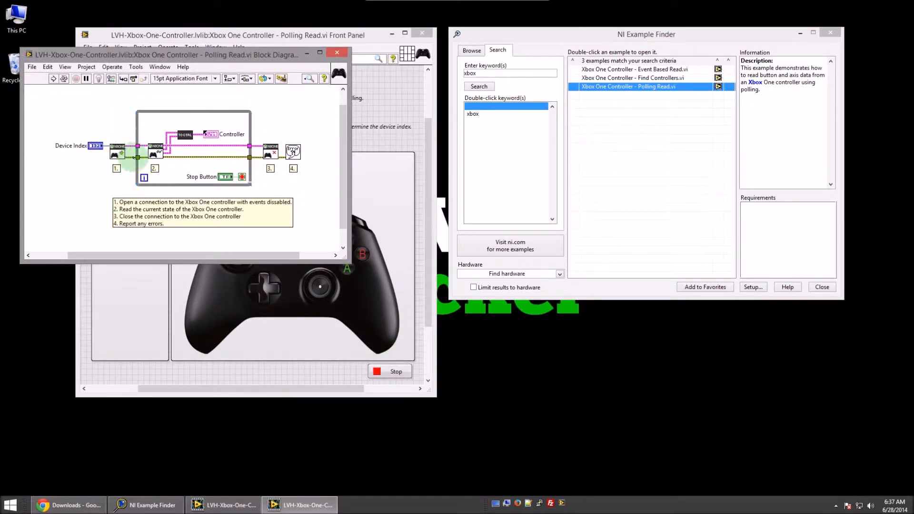
Bring the Polling Read front panel forward and launch the Event Based Read example.
click(232, 134)
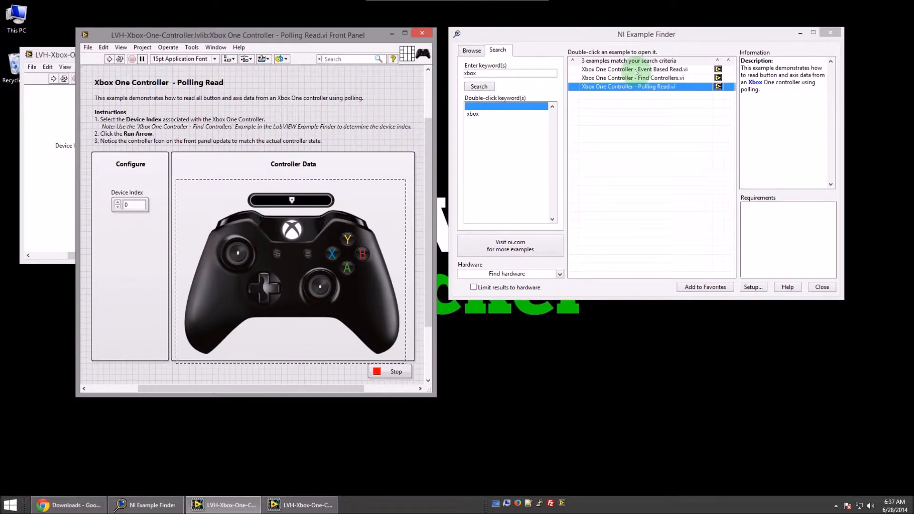
double_click(638, 68)
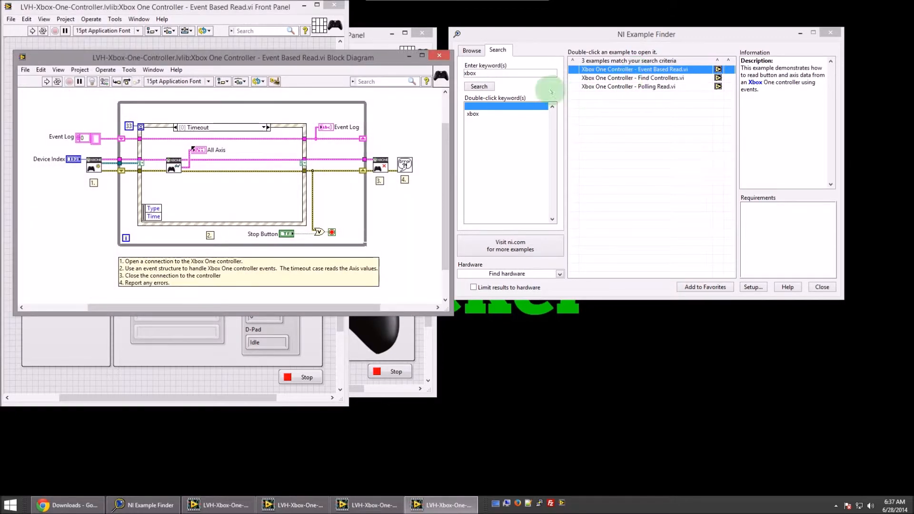
Review a controller button case in the event structure, then run the Event Based Read example.
click(266, 127)
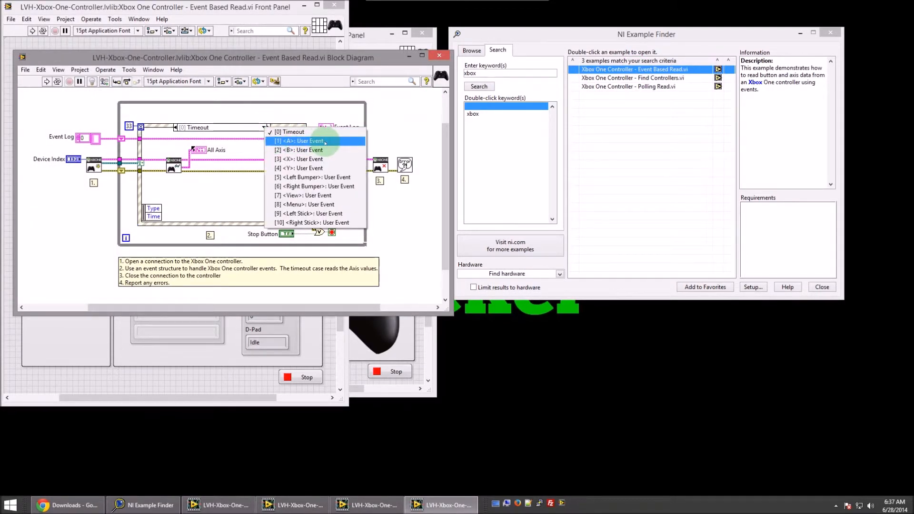
click(303, 141)
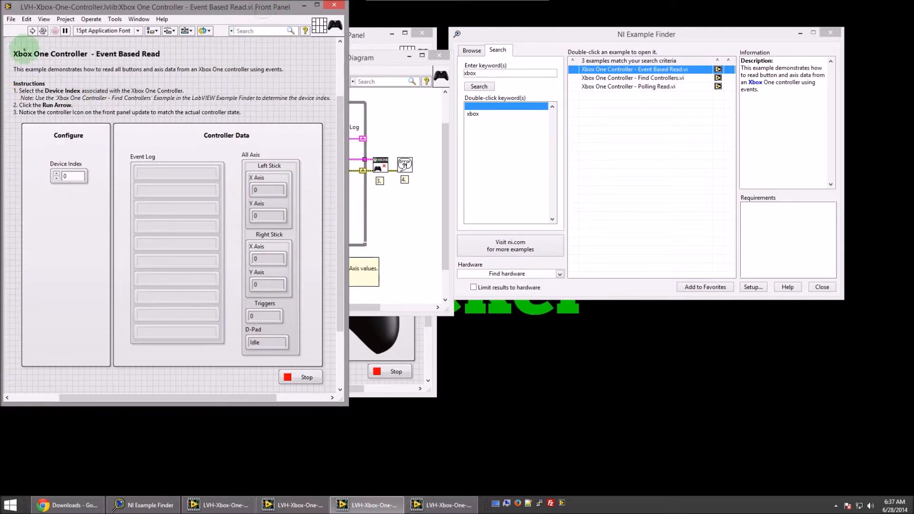
click(18, 31)
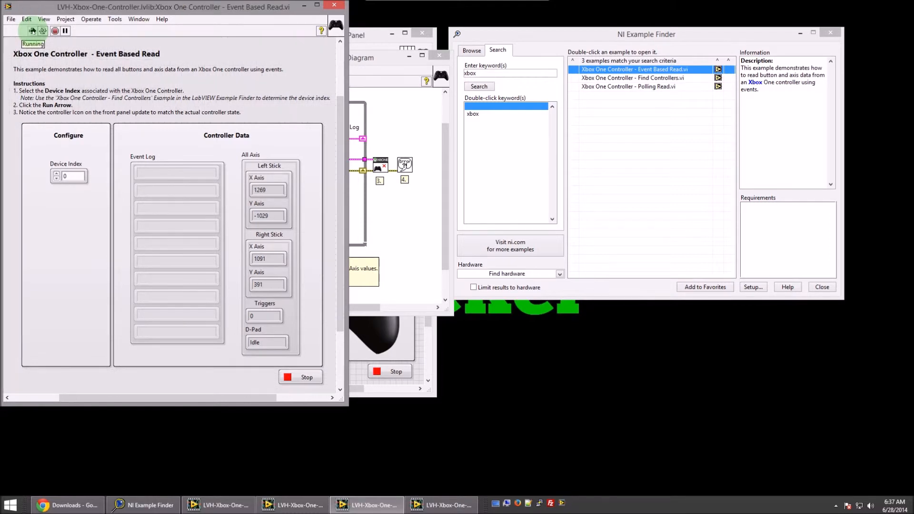